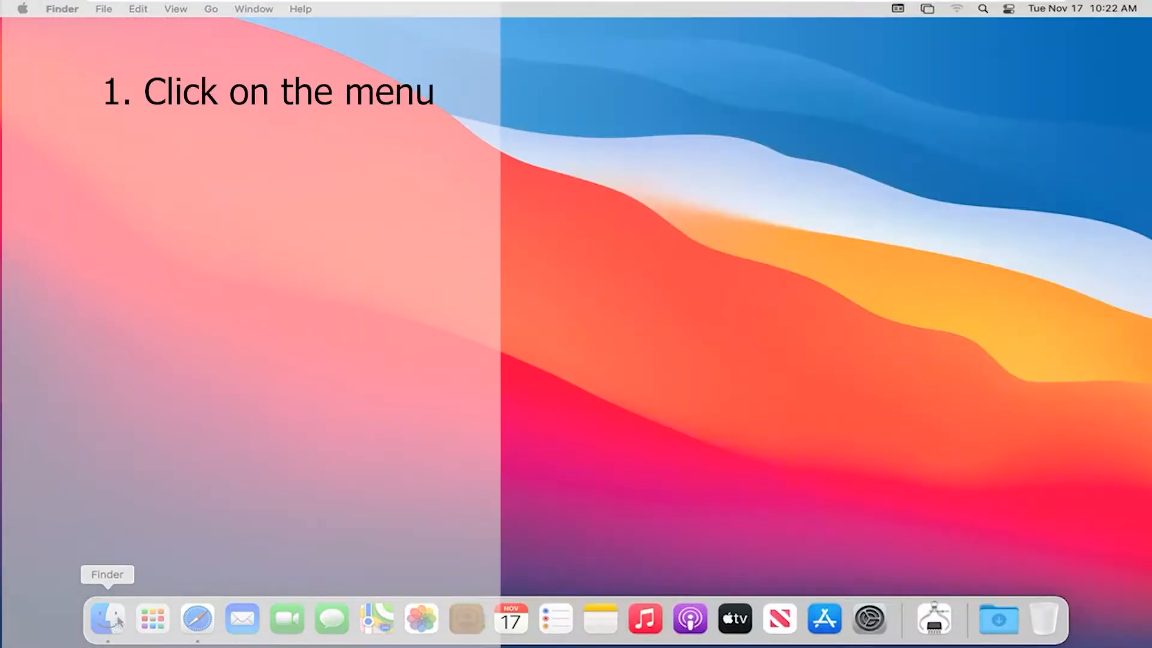
Open a new Finder window on Recents from the Dock
{"action": "left_click", "coordinate": [105, 619]}
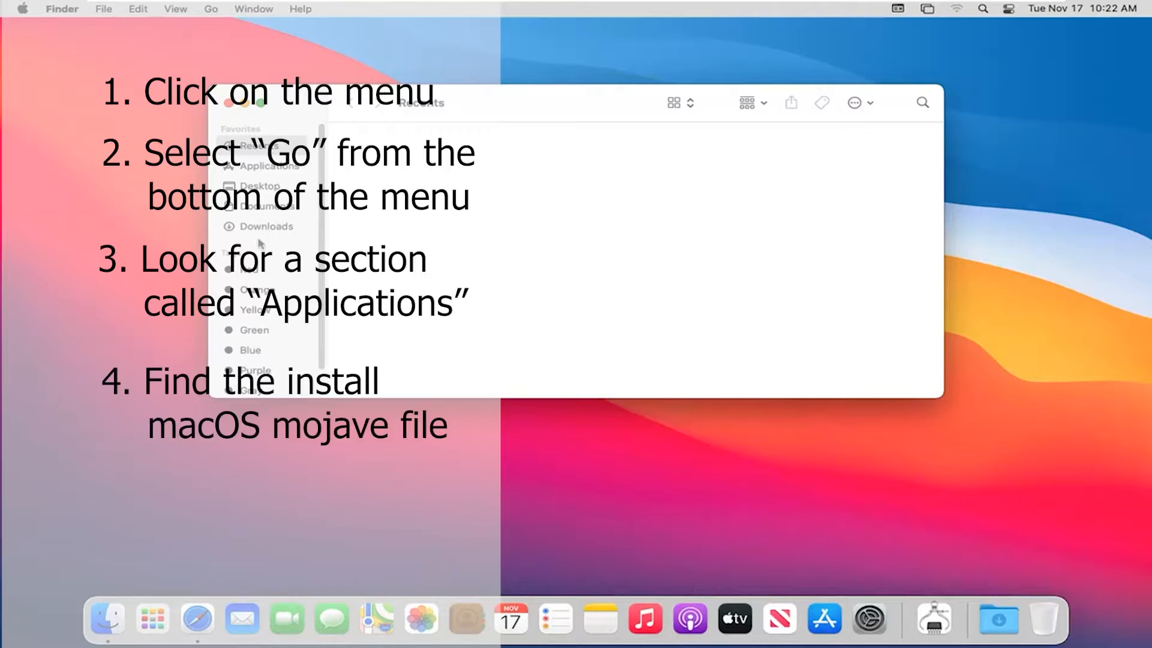
{"action": "mouse_move", "coordinate": [441, 317]}
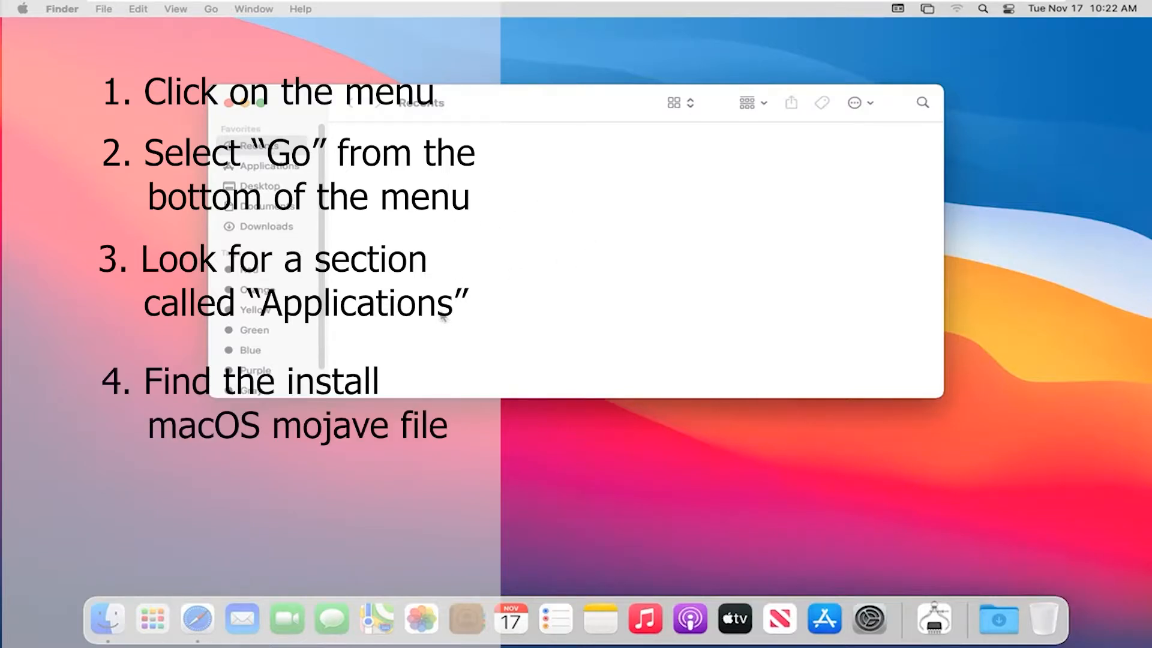